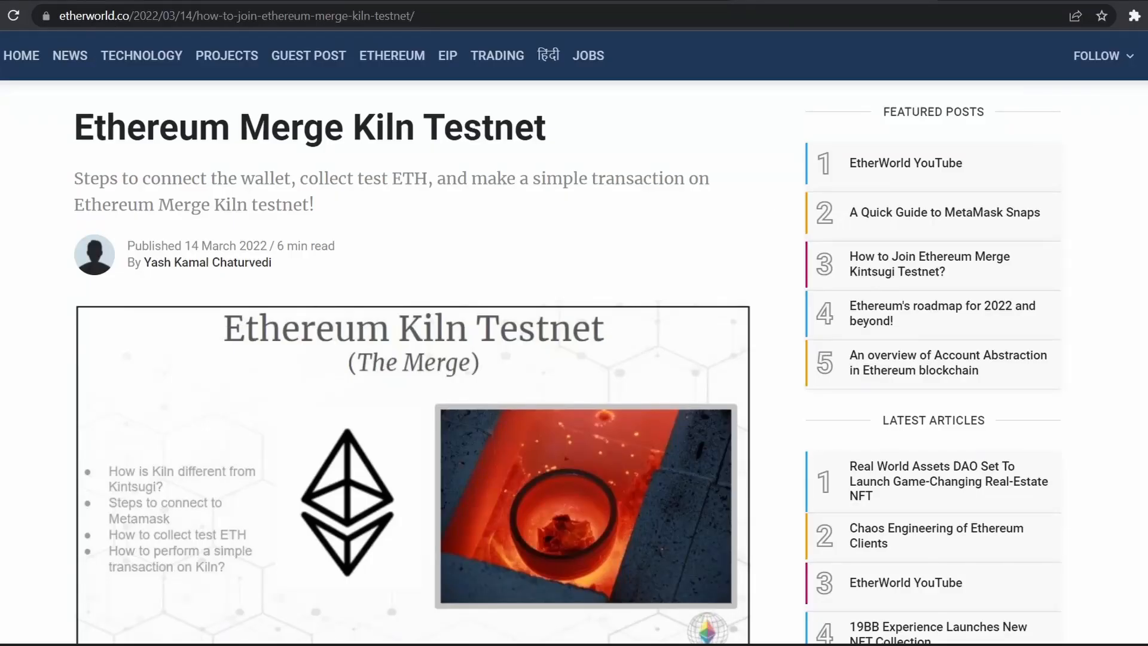
Step: Scroll the Kiln article to its 'How to Connect to Kiln with Metamask? {One click method}' section
scroll("down", 3)
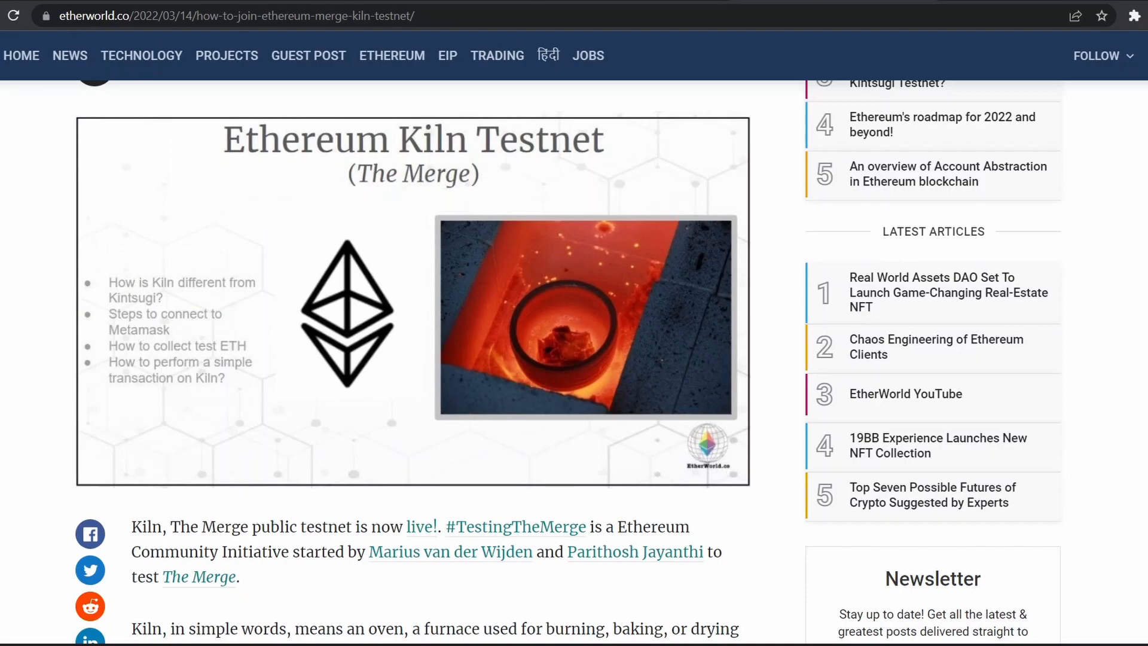
scroll("down", 3)
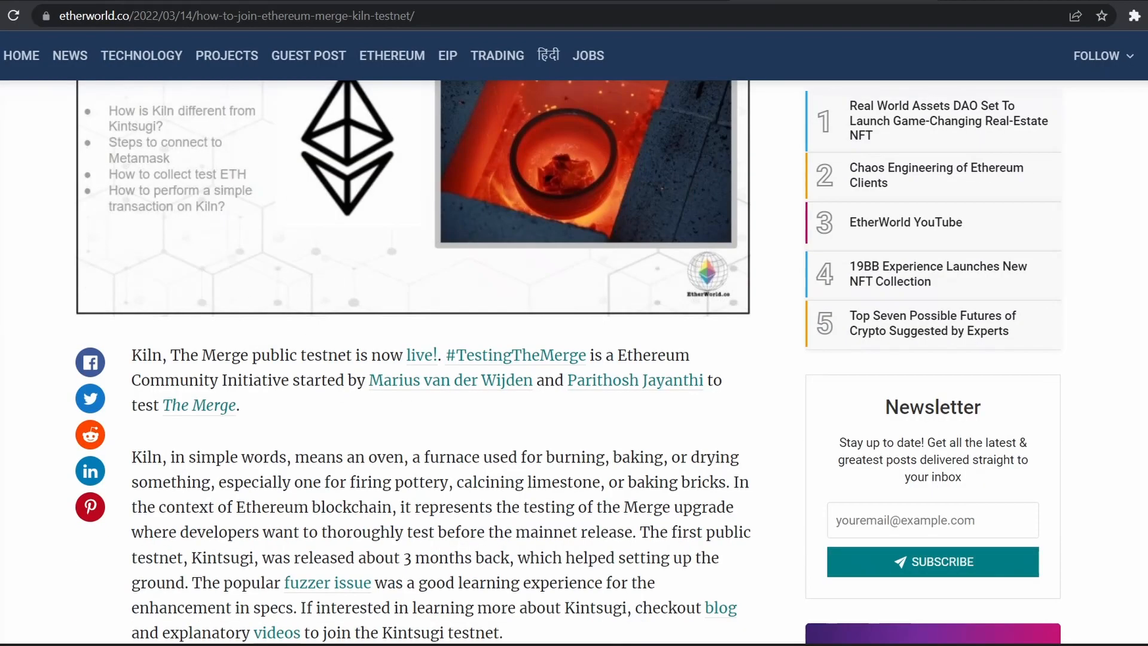
scroll("down", 3)
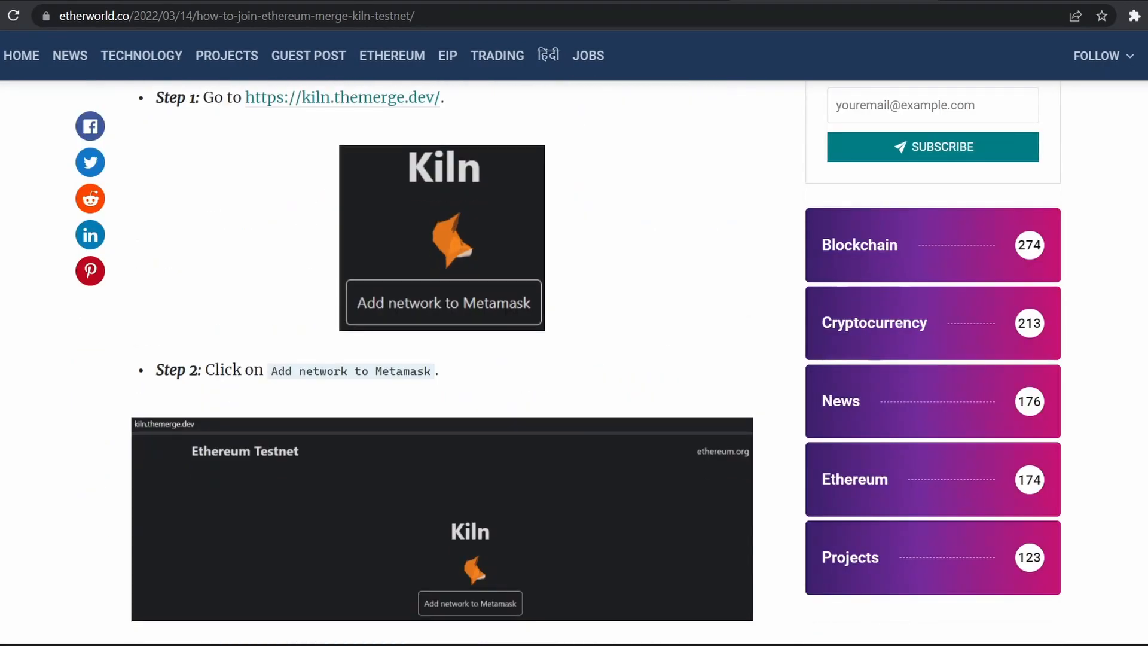
scroll("up", 3)
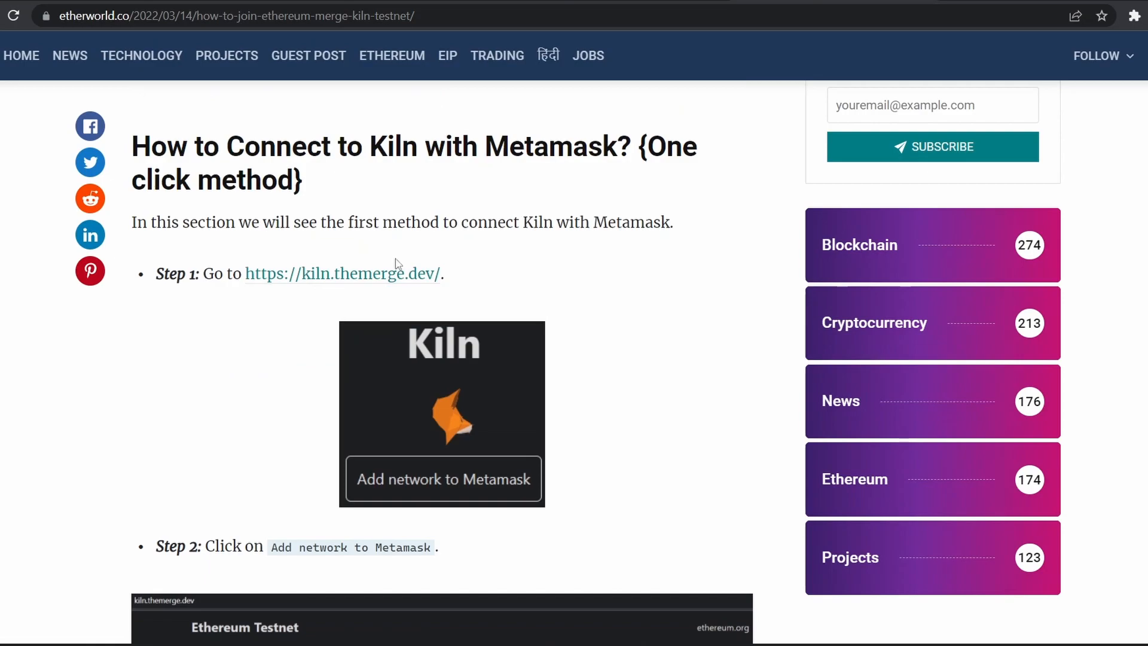
Step: From kiln.themerge.dev, add the Kiln network to MetaMask, approve it and switch the wallet to it
left_click(342, 272)
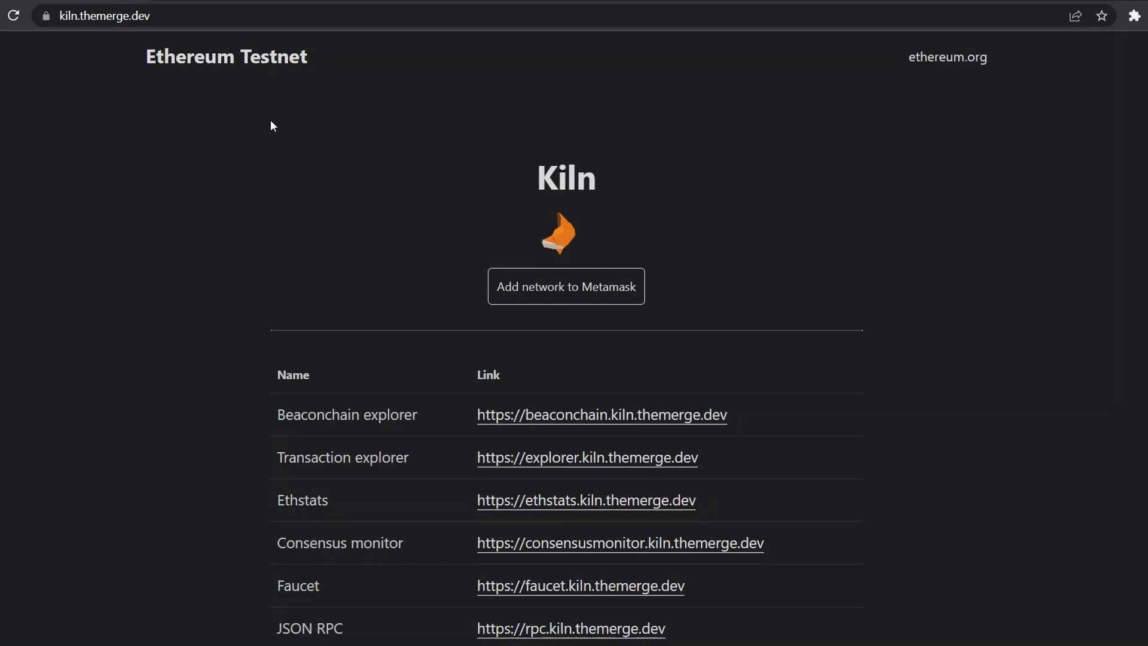
mouse_move(469, 193)
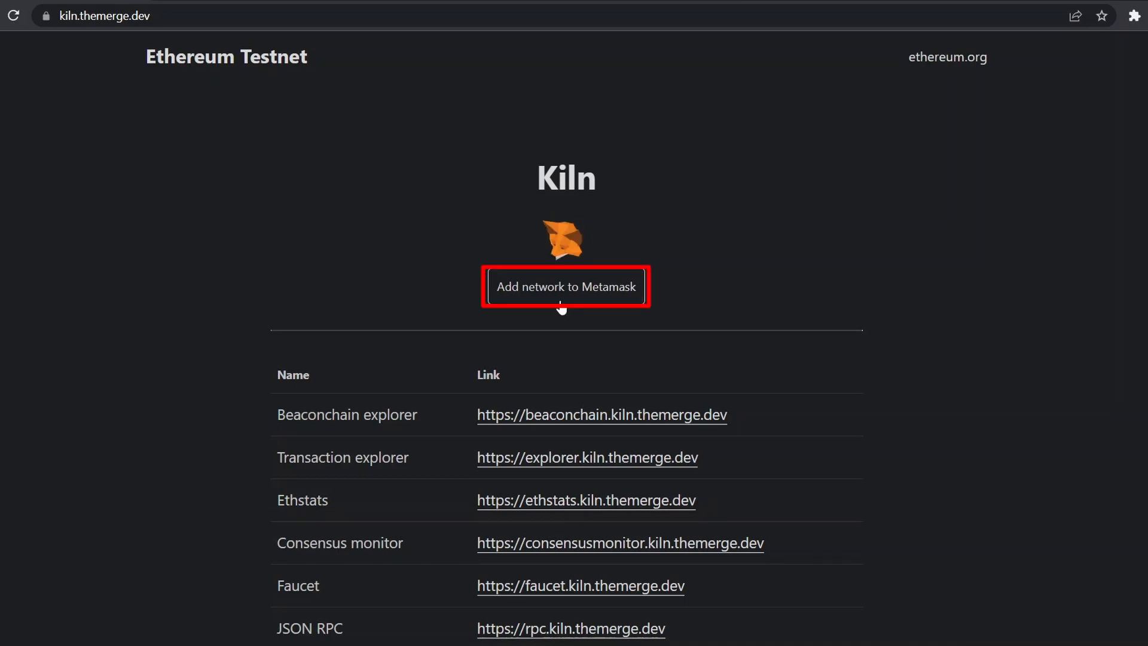
left_click(566, 286)
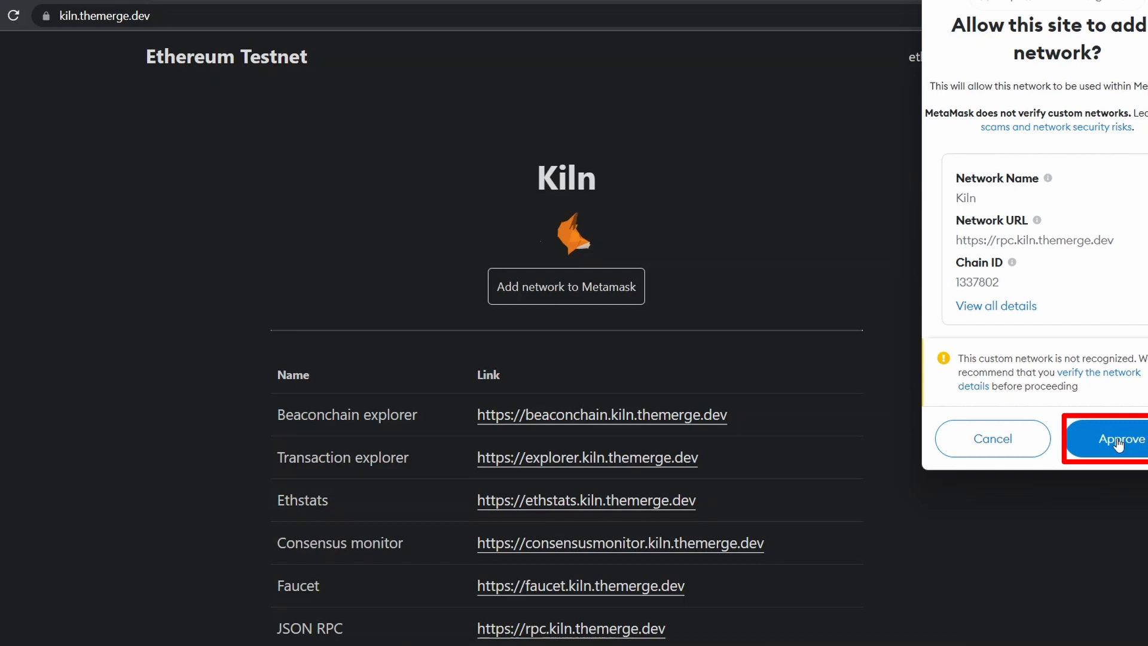
left_click(1113, 439)
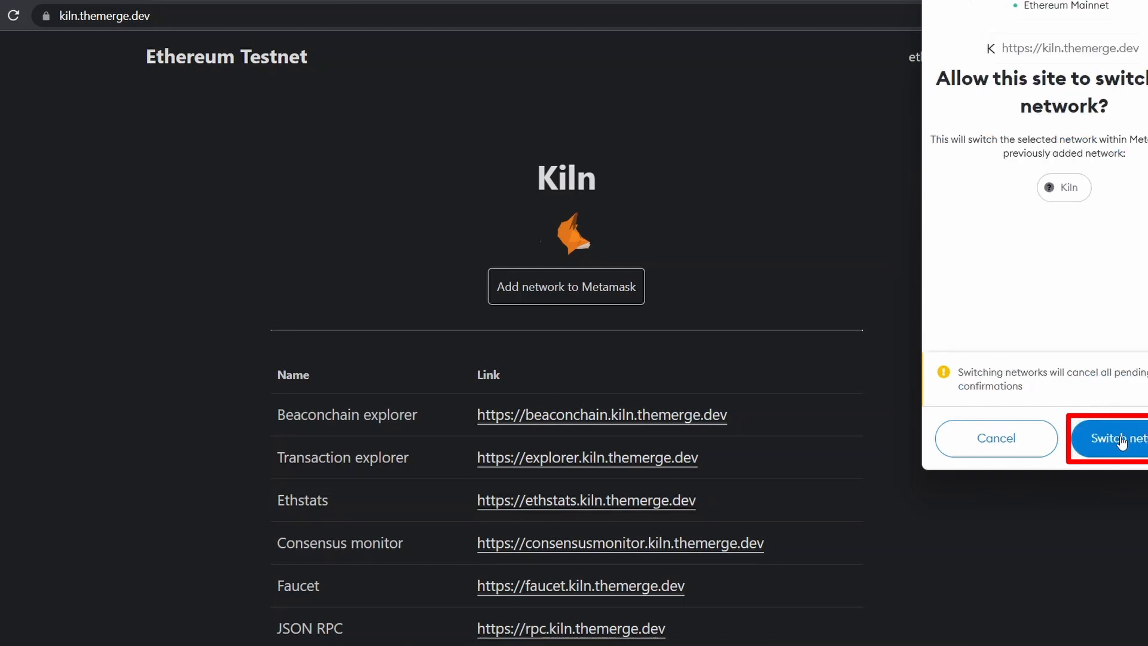
left_click(1121, 438)
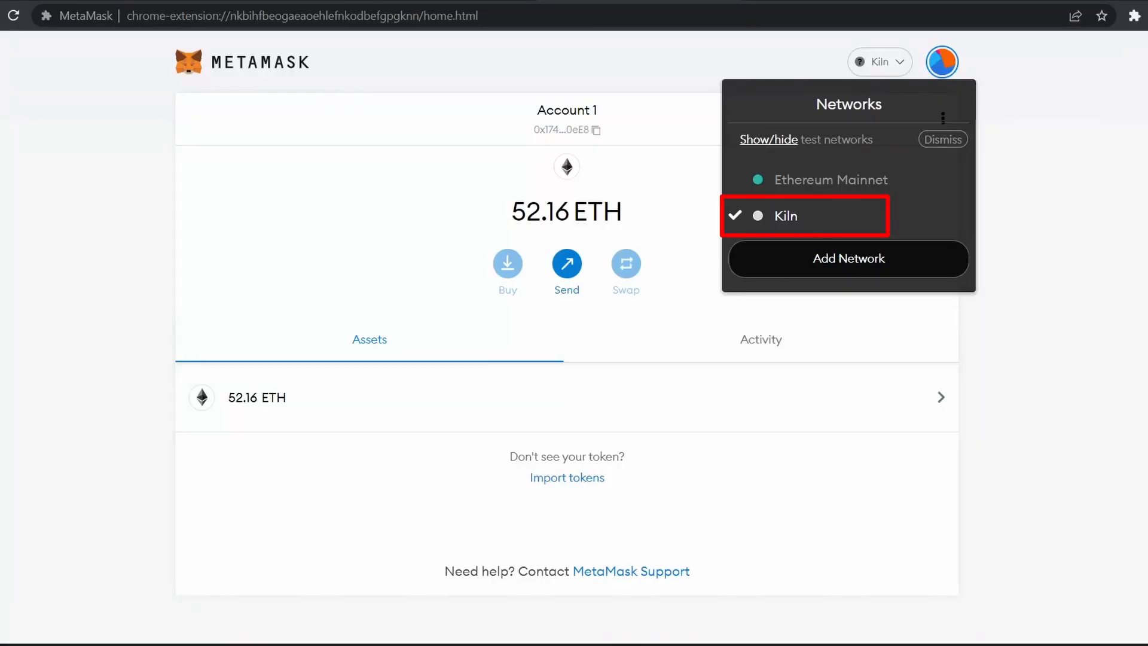
mouse_move(883, 61)
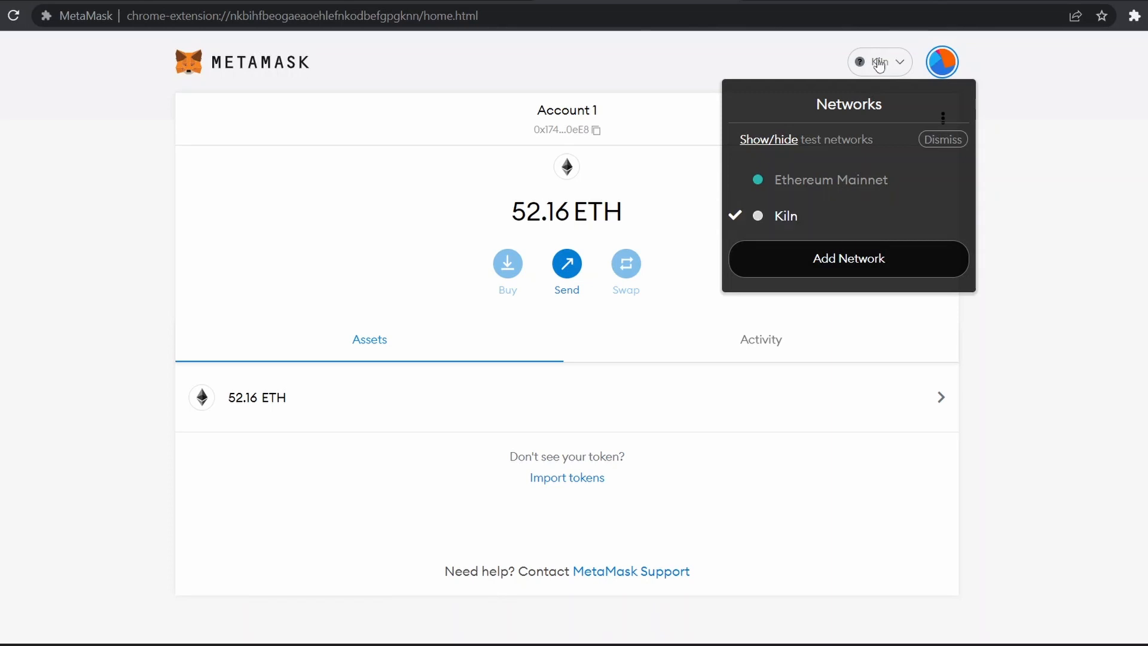
Step: Show the saved Kiln network in Settings > Networks: RPC URL, chain ID 1337802, ETH symbol, explorer URL
left_click(942, 61)
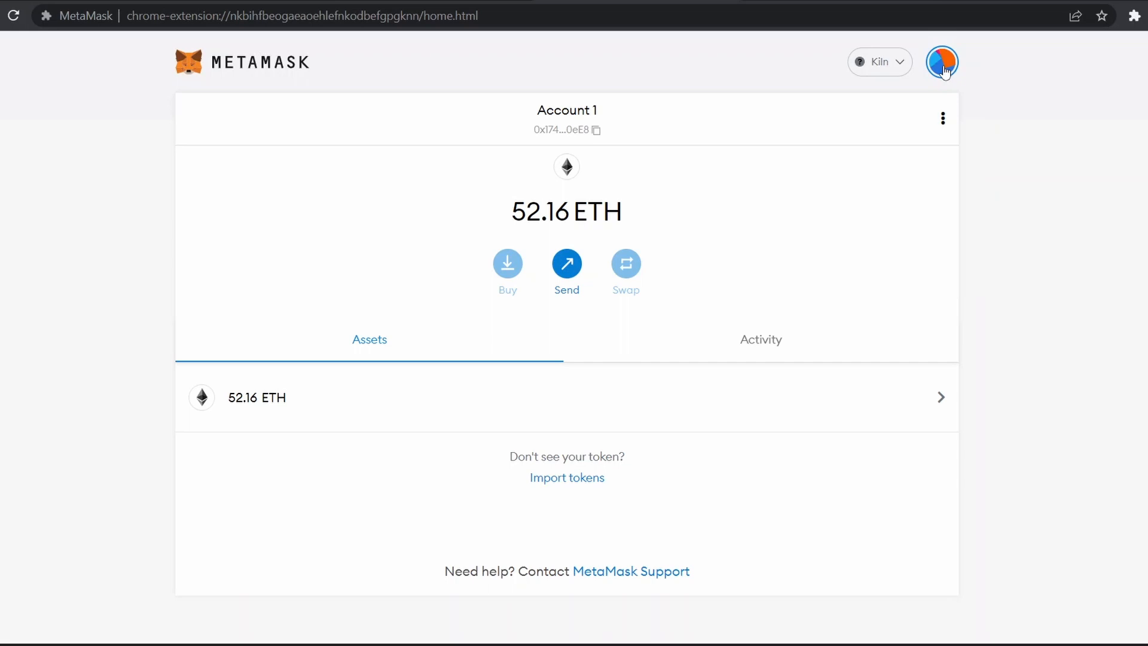
left_click(942, 61)
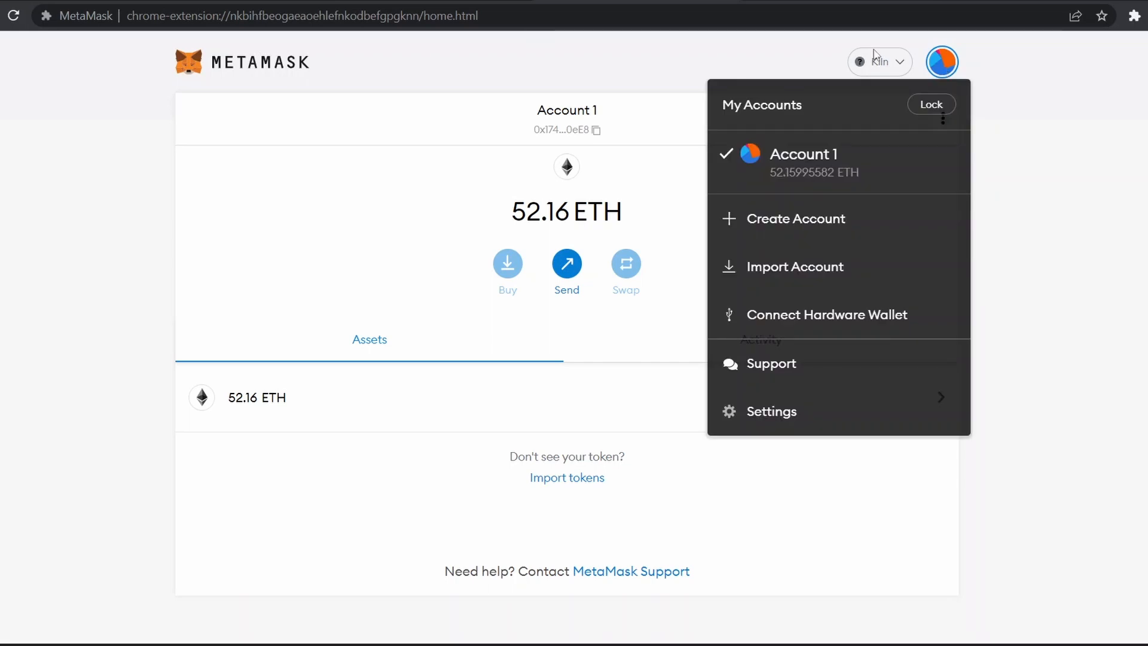
mouse_move(804, 410)
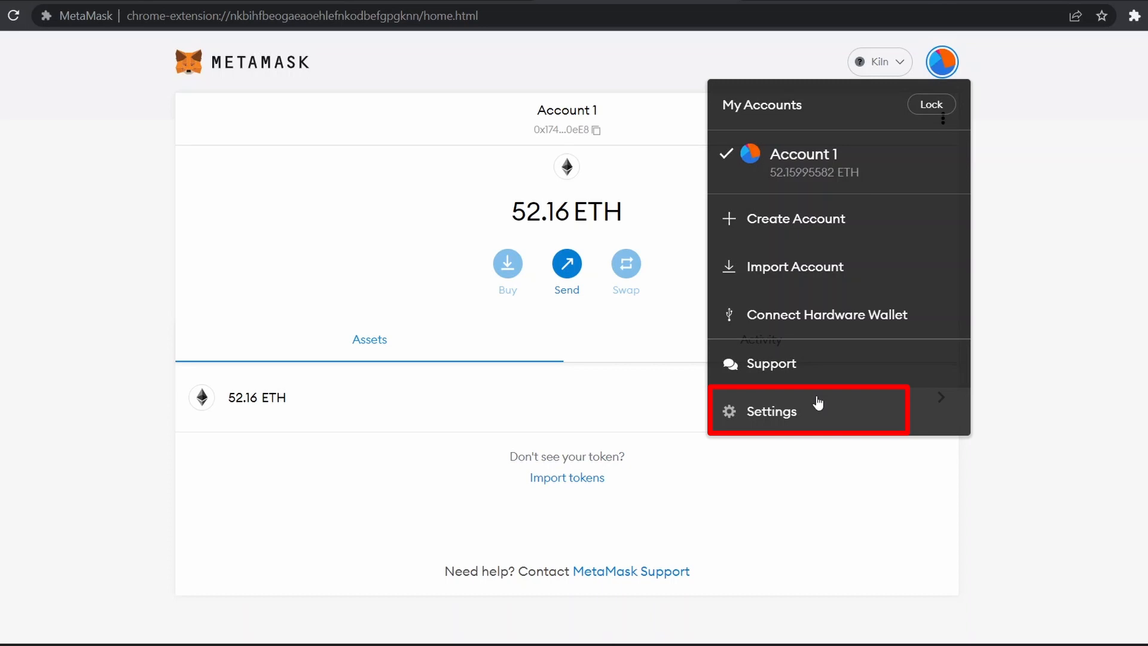
left_click(769, 410)
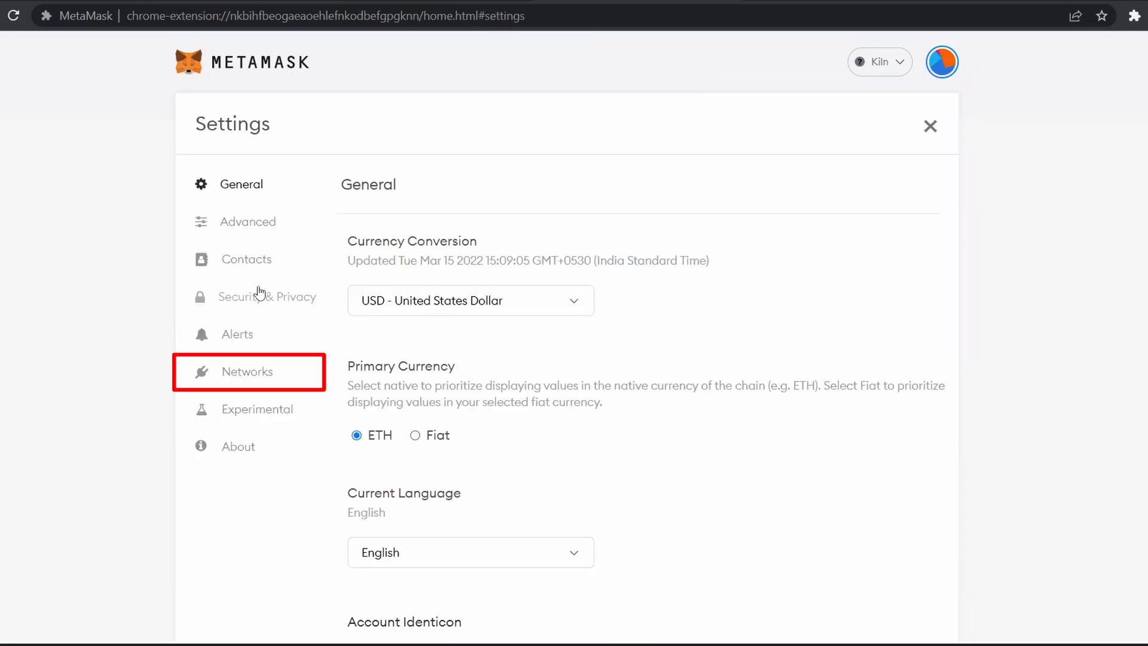
mouse_move(243, 379)
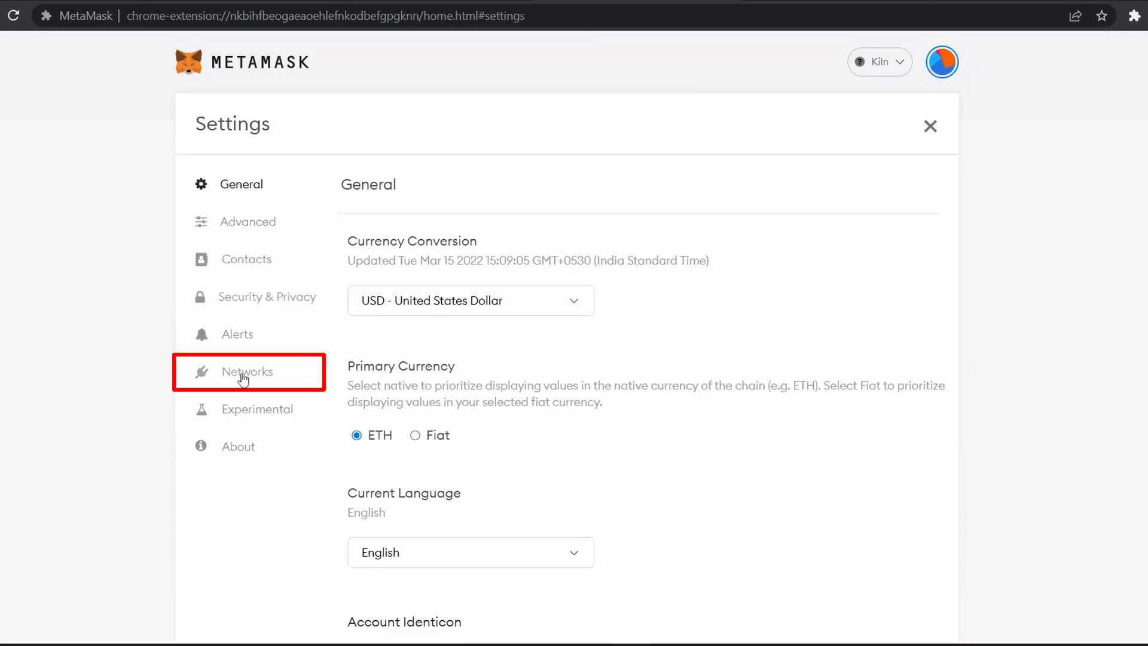
left_click(247, 371)
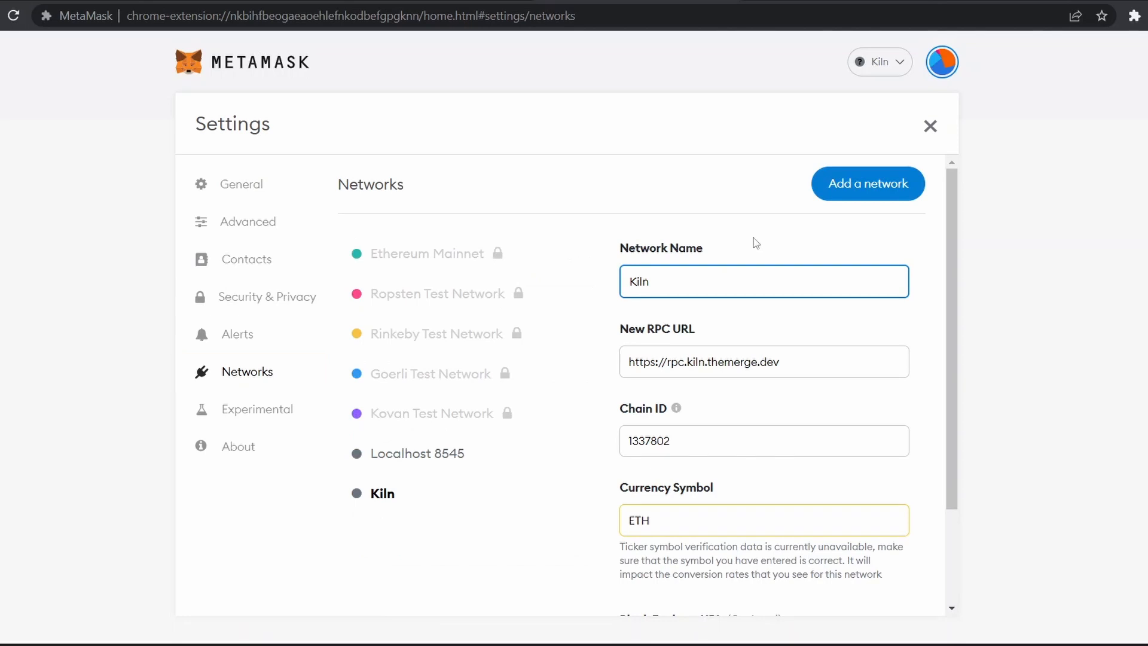
scroll("down", 3)
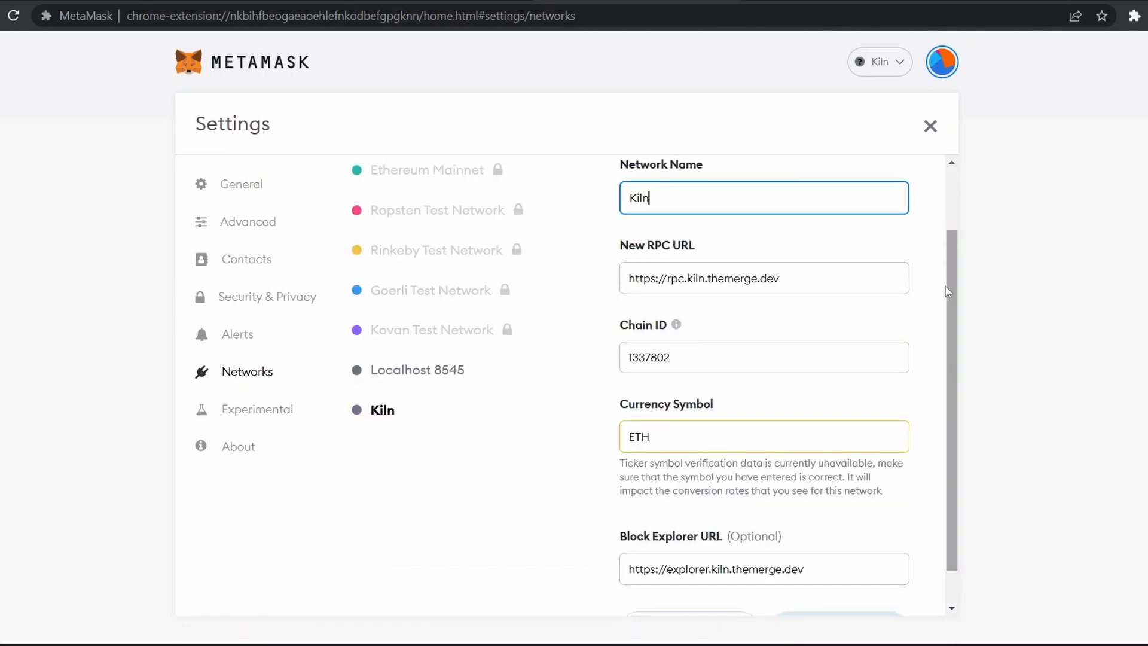
mouse_move(896, 537)
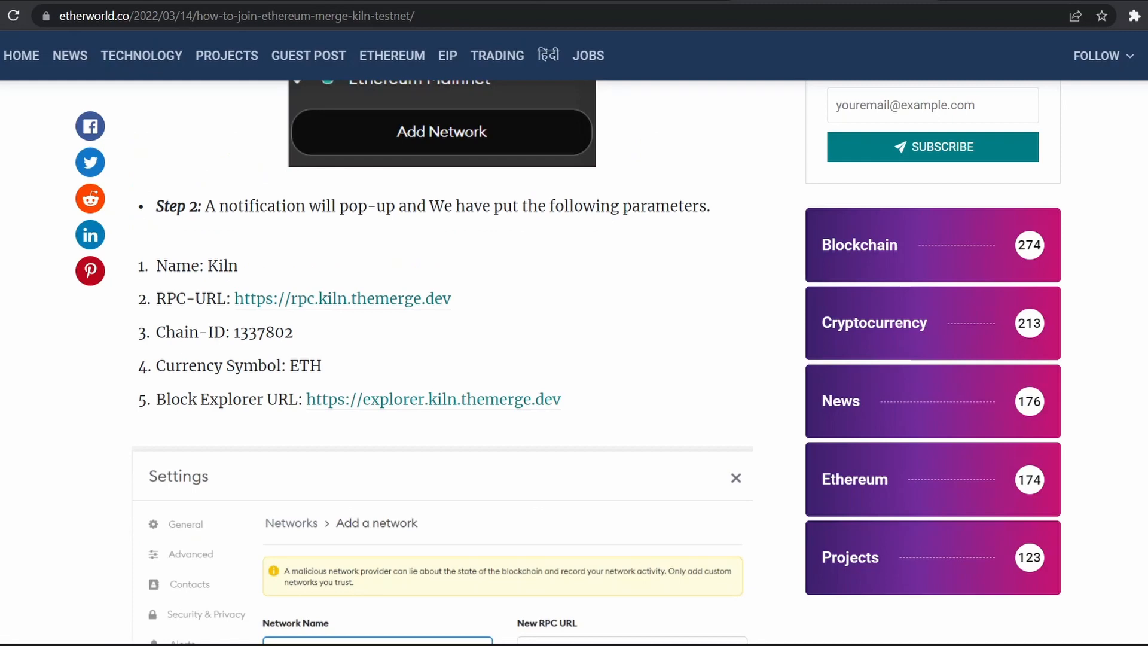
mouse_move(603, 415)
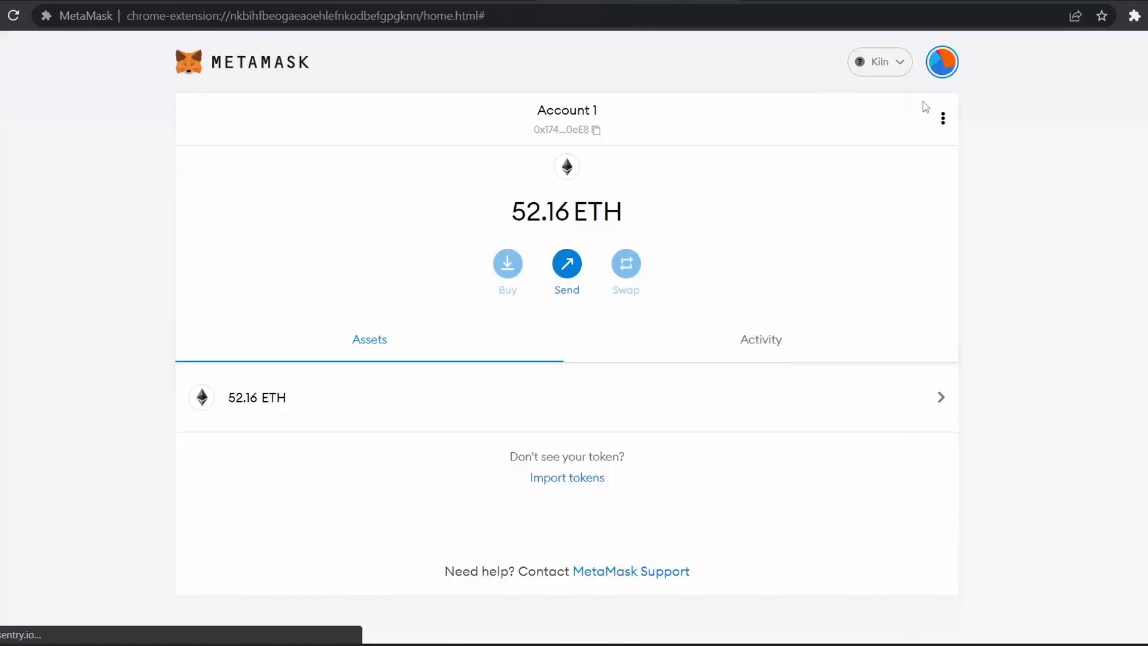
mouse_move(472, 258)
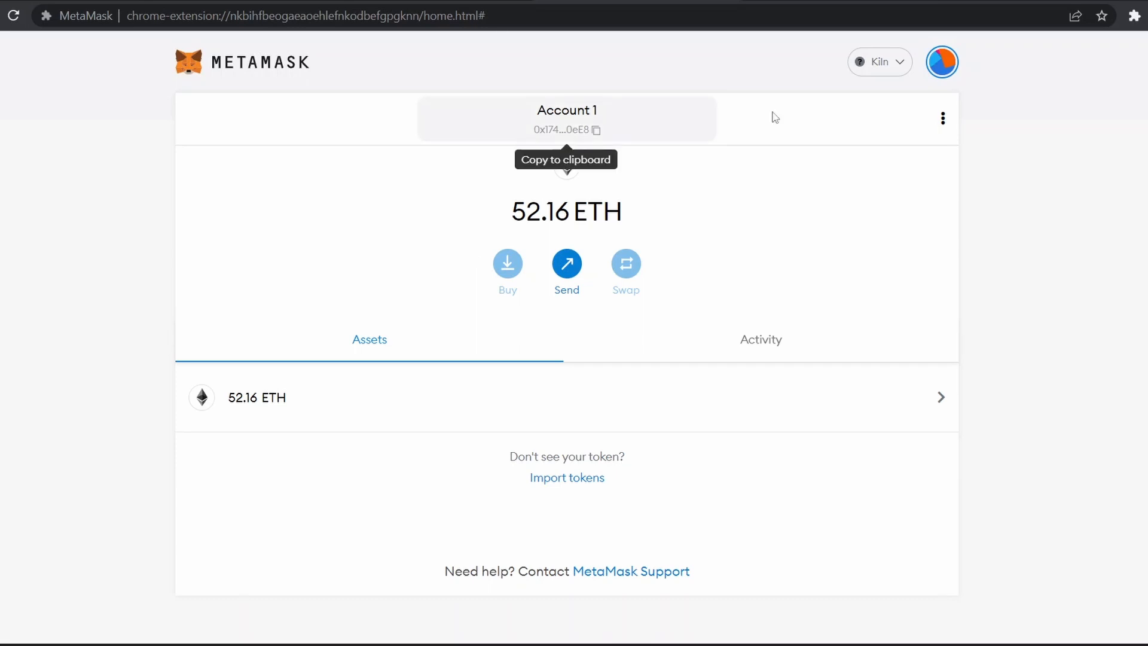
mouse_move(599, 135)
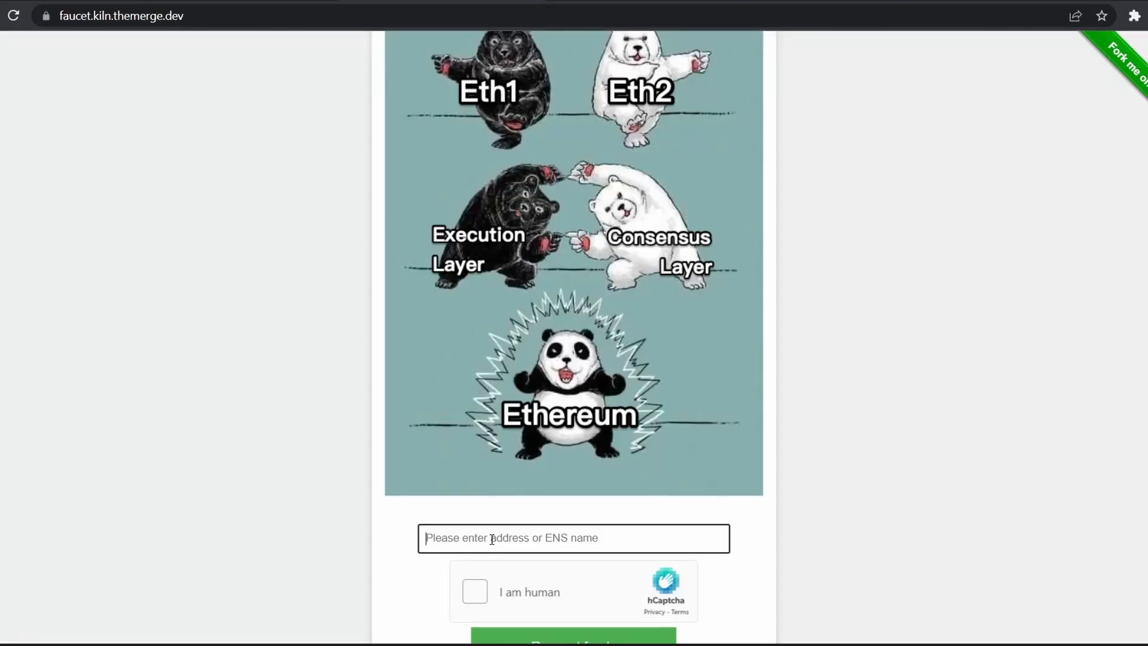
type("0x174B08dE0874bc35B9637e131C7471A379300eE8")
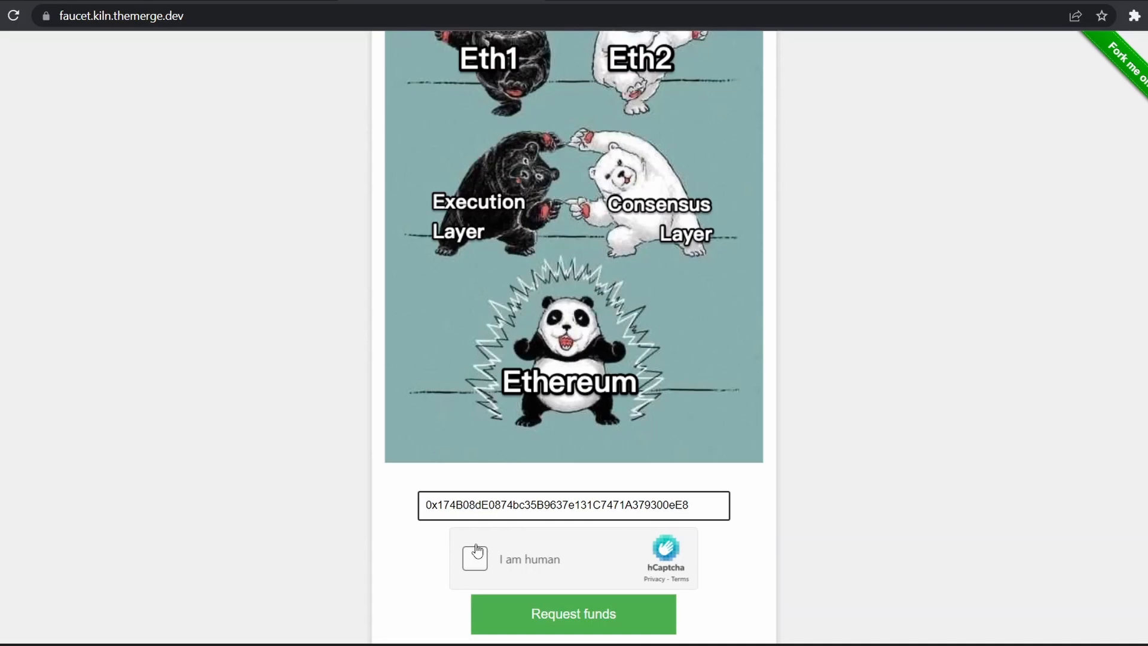
left_click(475, 558)
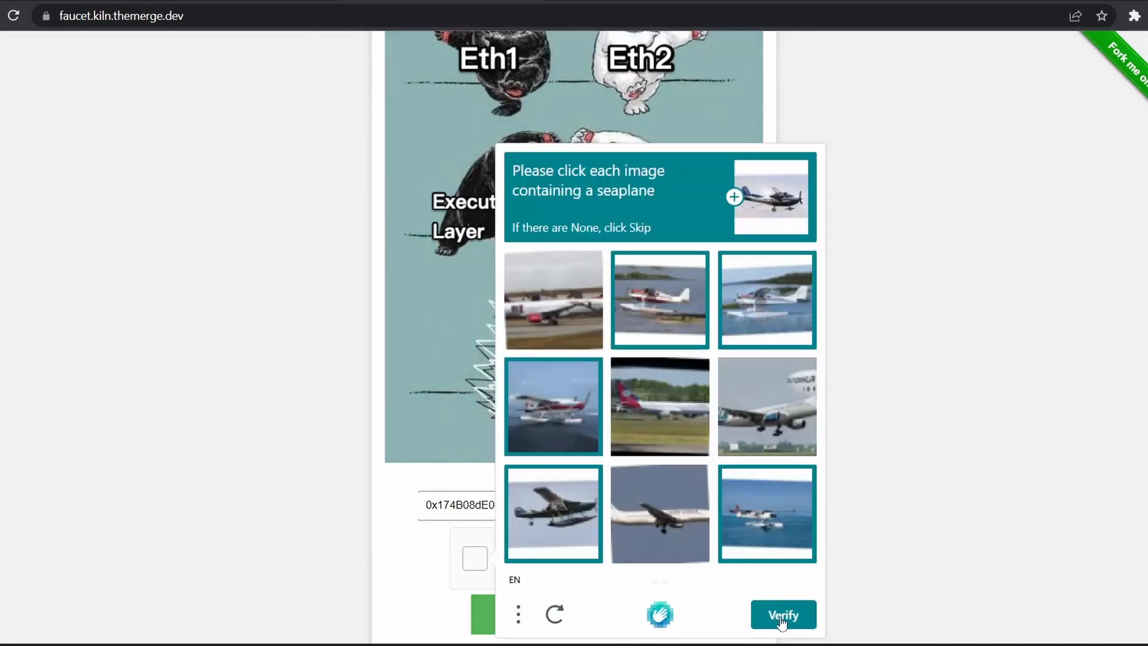
left_click(782, 615)
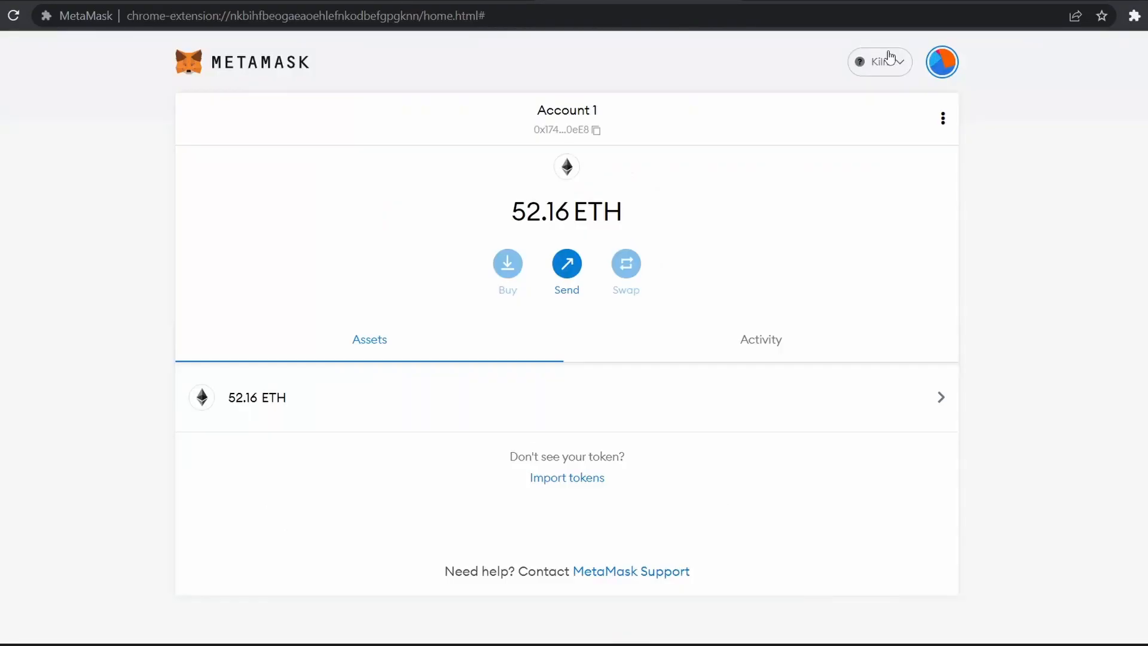
mouse_move(552, 76)
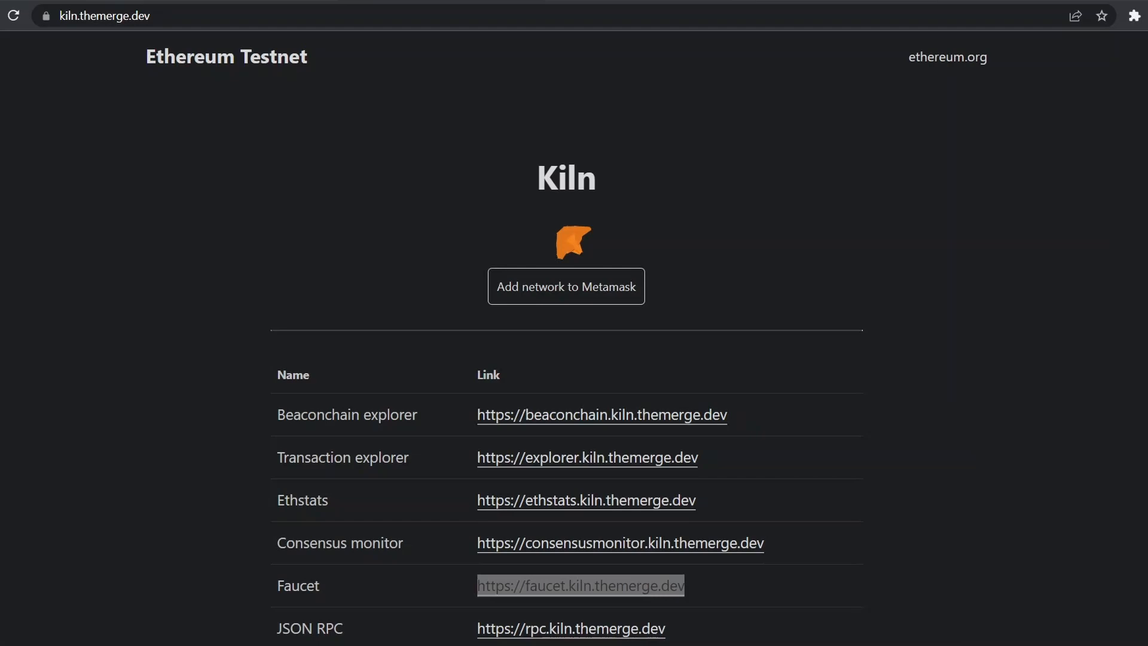
left_click(565, 286)
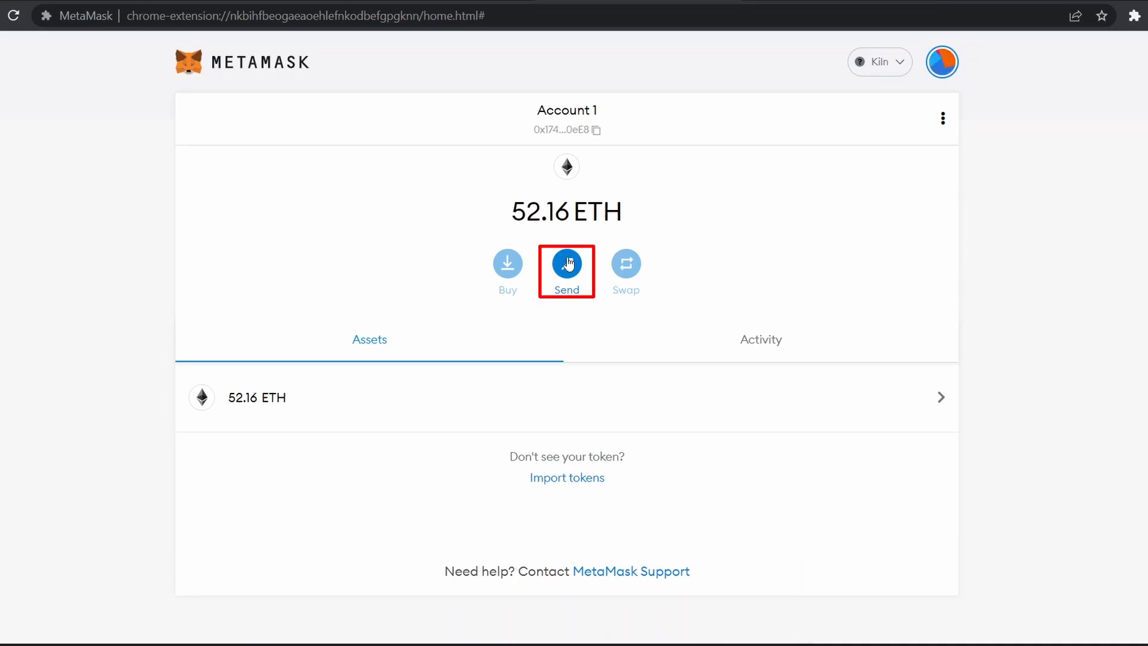
mouse_move(566, 262)
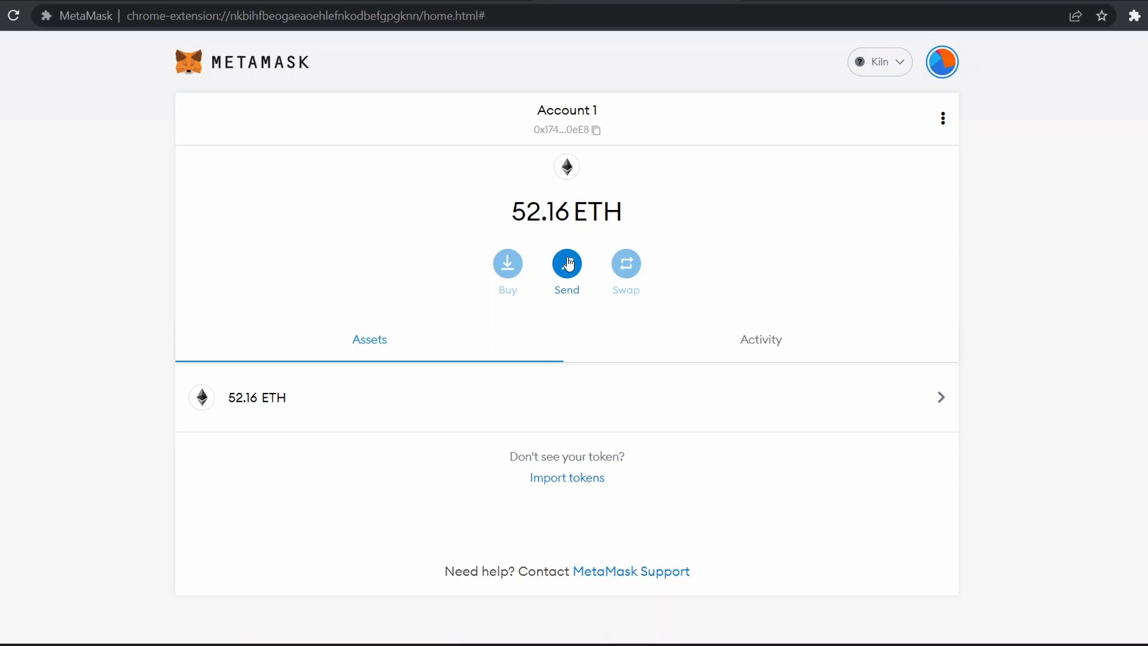
Step: Send 5 ETH from Account 1 to the 0xC6E…76B3 address and confirm the transfer
left_click(598, 133)
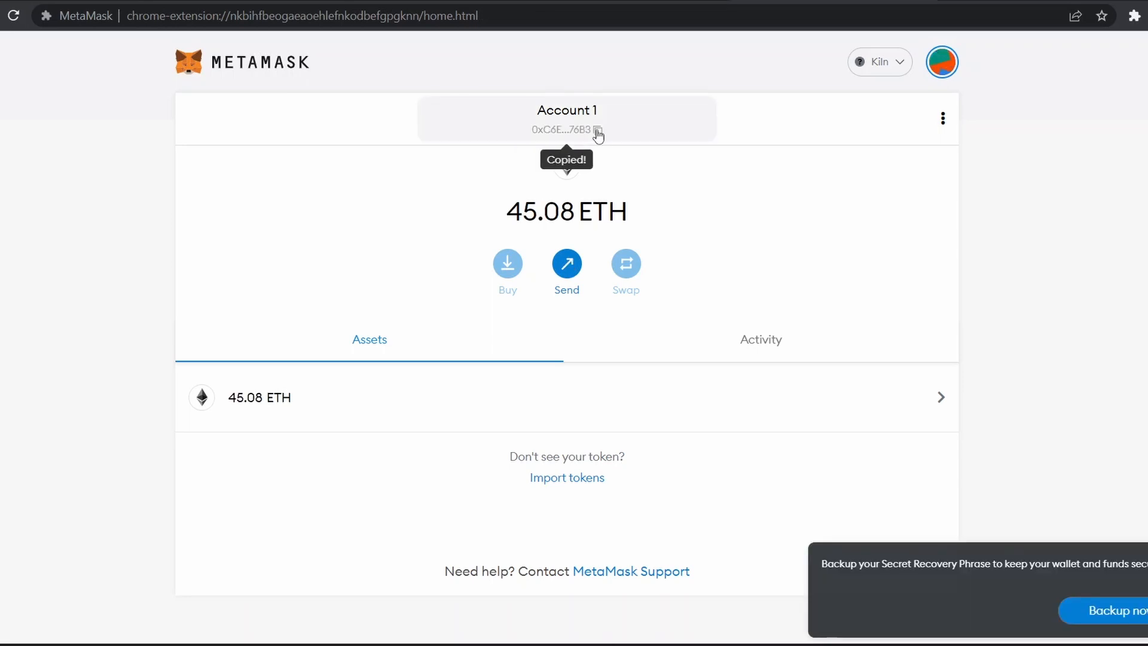
left_click(566, 262)
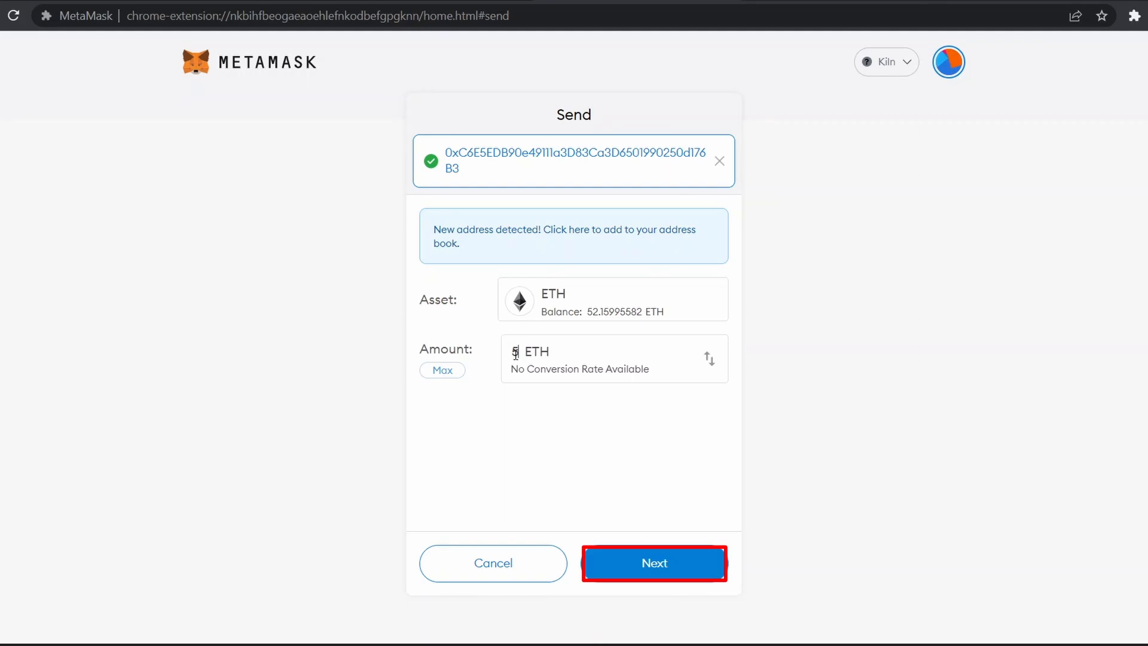
left_click(653, 564)
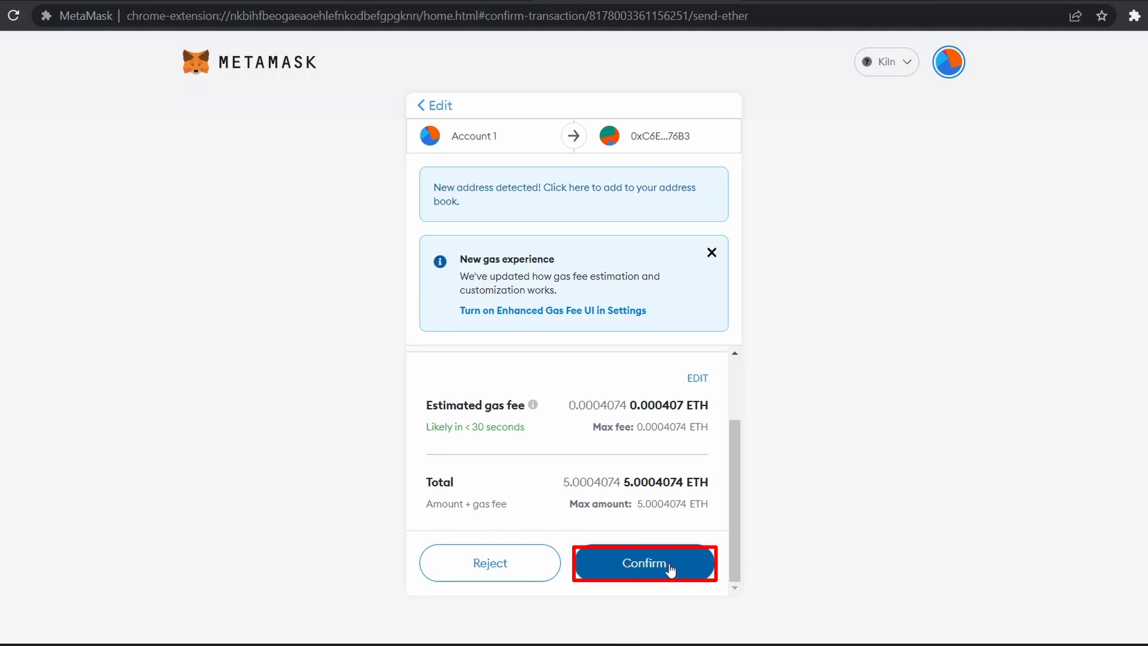
left_click(645, 562)
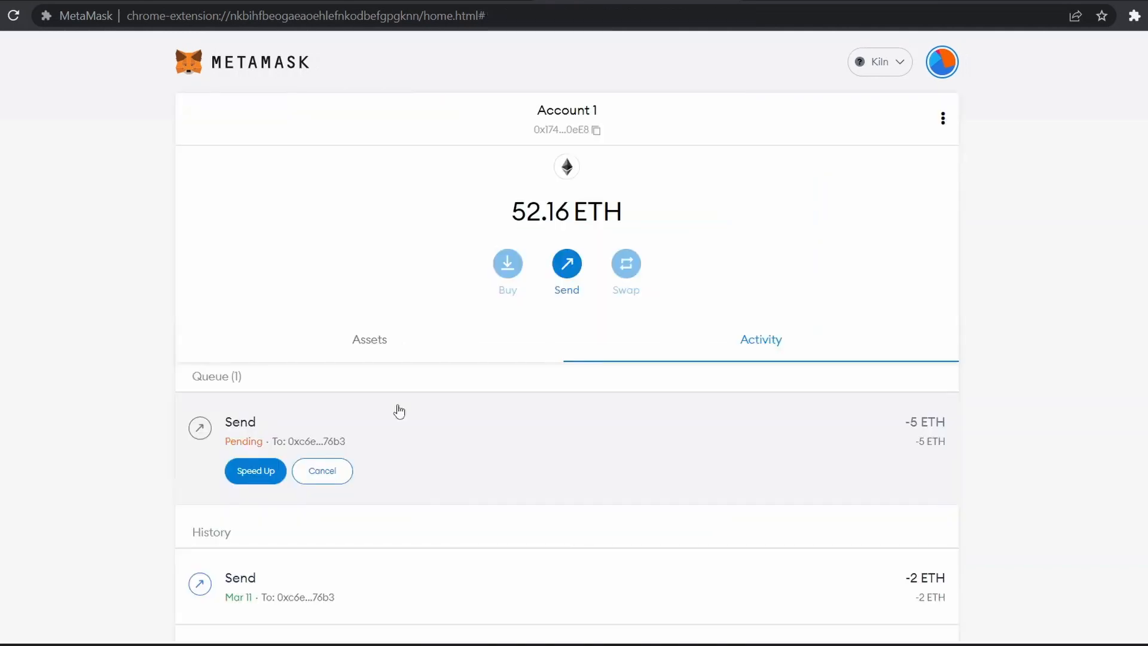
Step: Watch Activity until the send confirms, then check the 76B3 account's 50.08 ETH balance
scroll("down", 3)
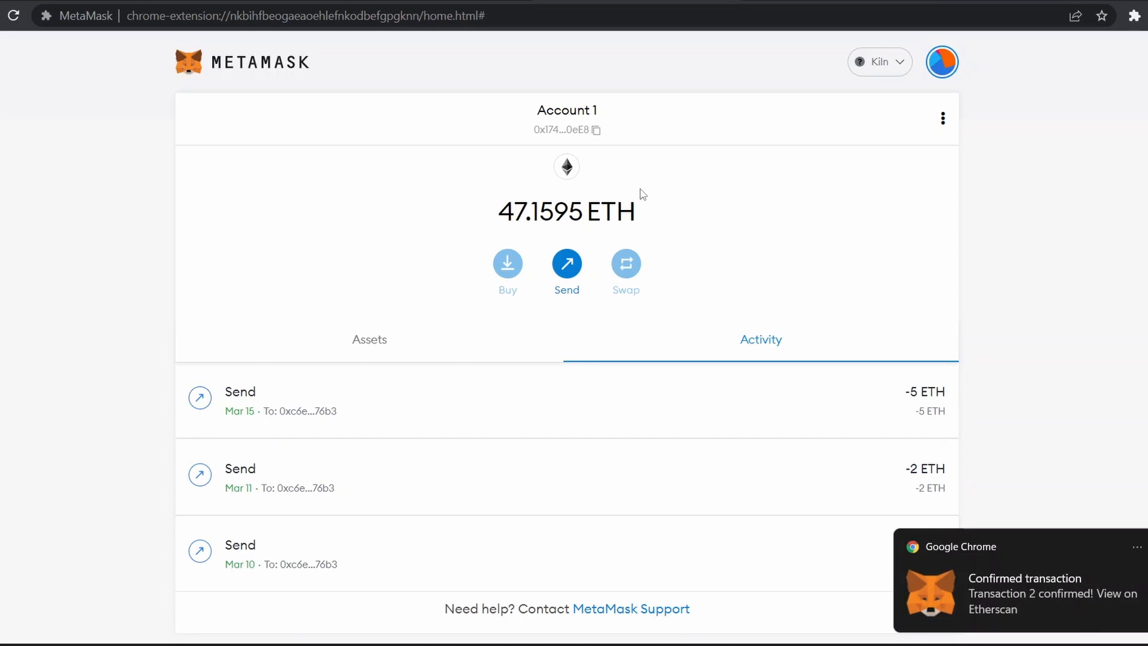
mouse_move(621, 193)
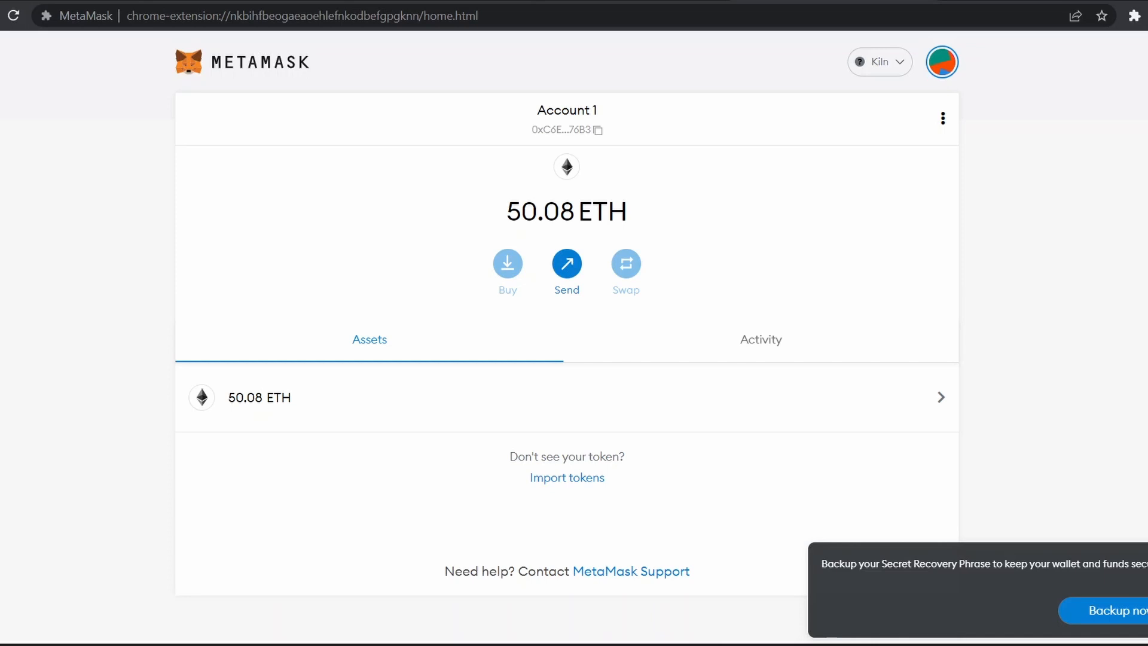
left_click(760, 338)
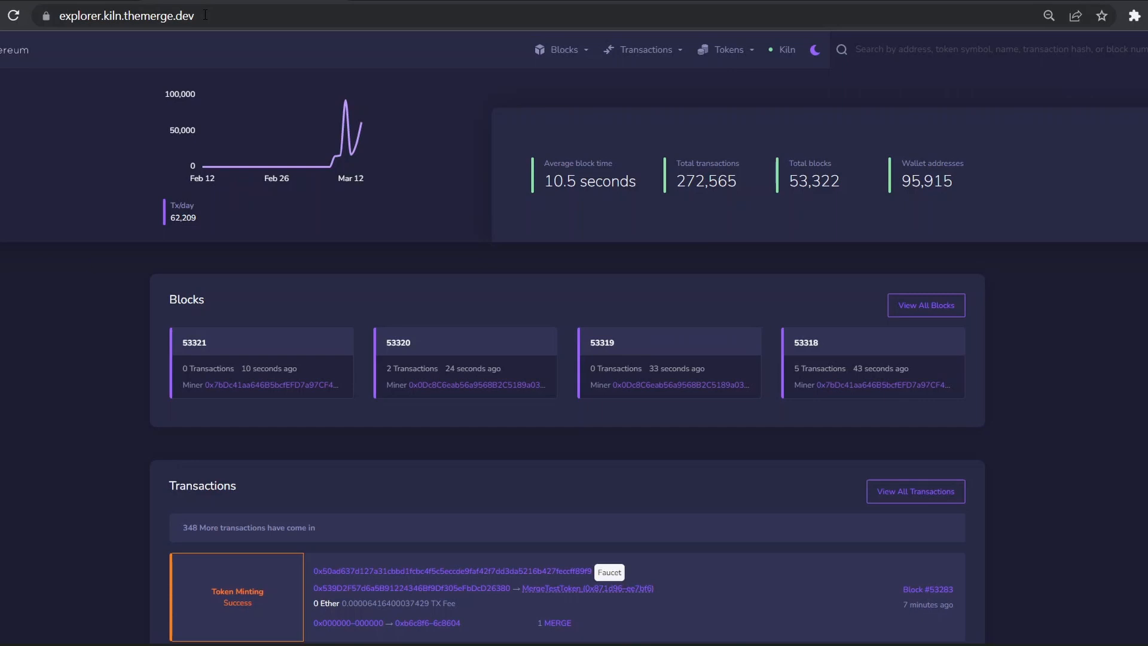
Step: Search the Kiln explorer for 0x174B08dE0874bc35B9637e131C7471A379300eE8 and open its address page
type("0x174B08dE0874bc35B9637e131C7471A379300eE8")
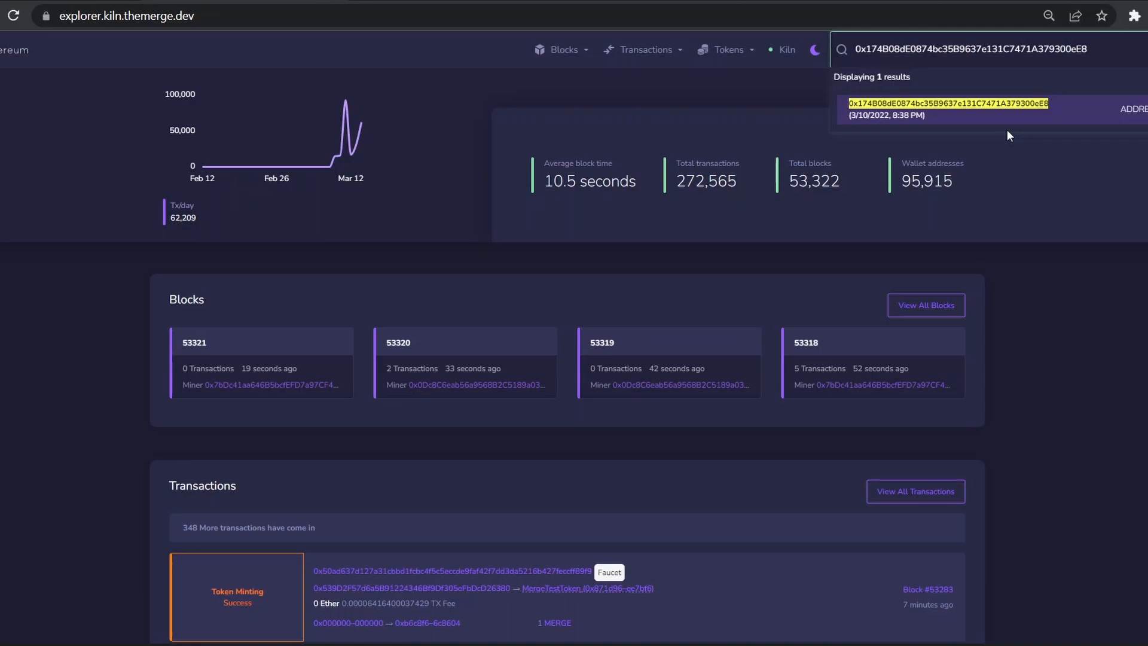
left_click(947, 102)
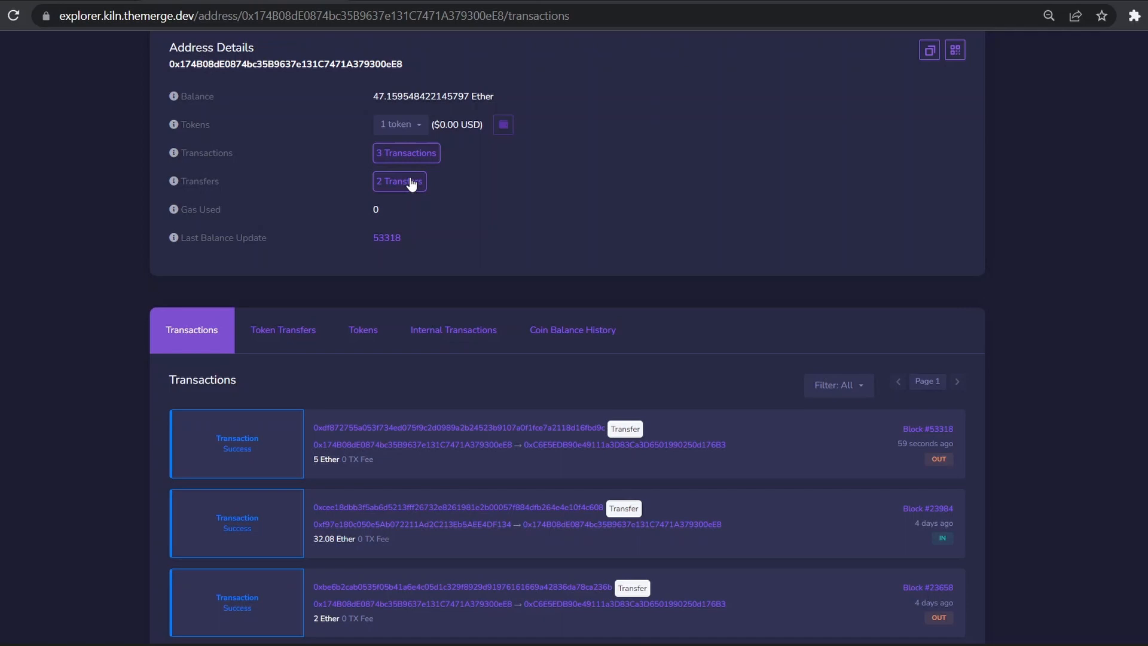
scroll("down", 3)
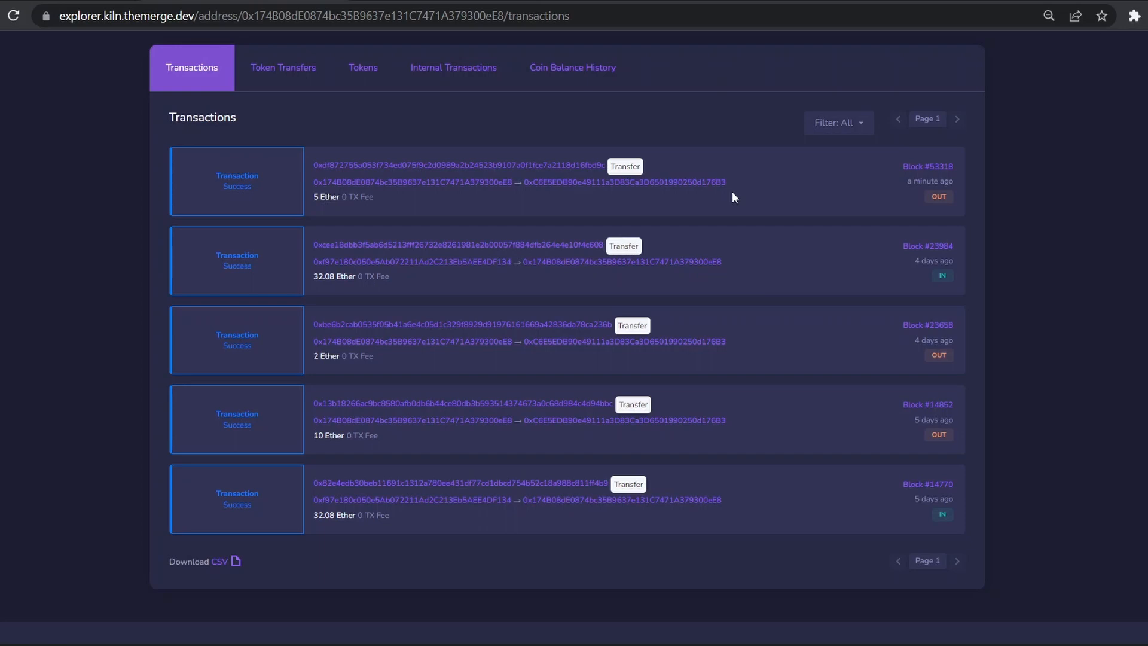
mouse_move(879, 341)
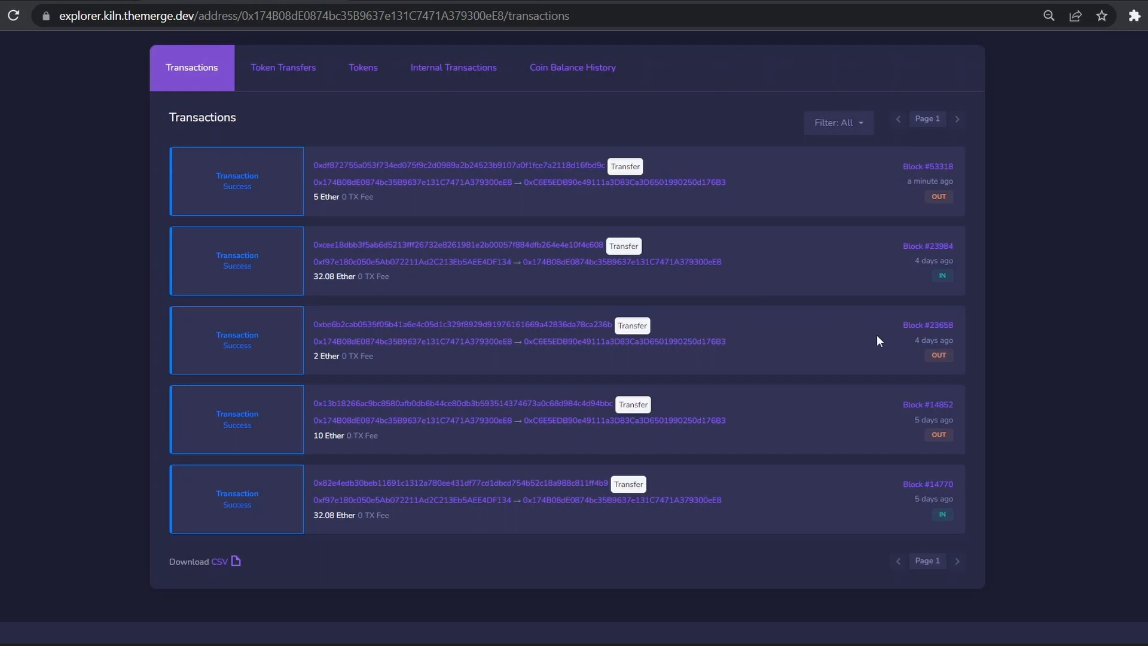
mouse_move(927, 166)
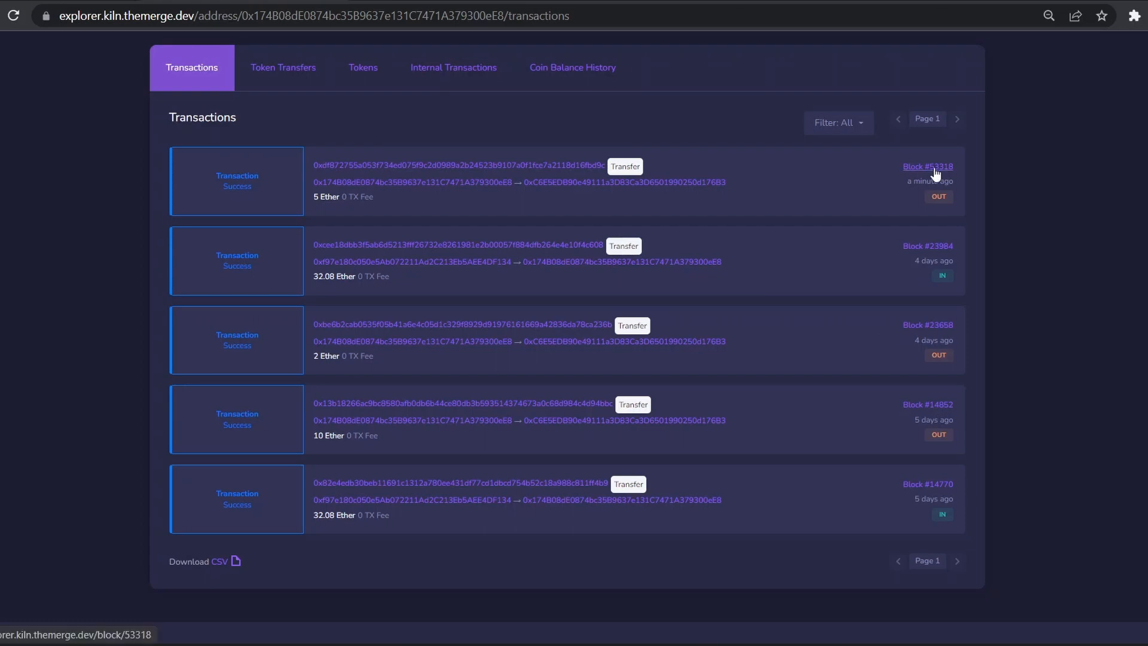
mouse_move(439, 141)
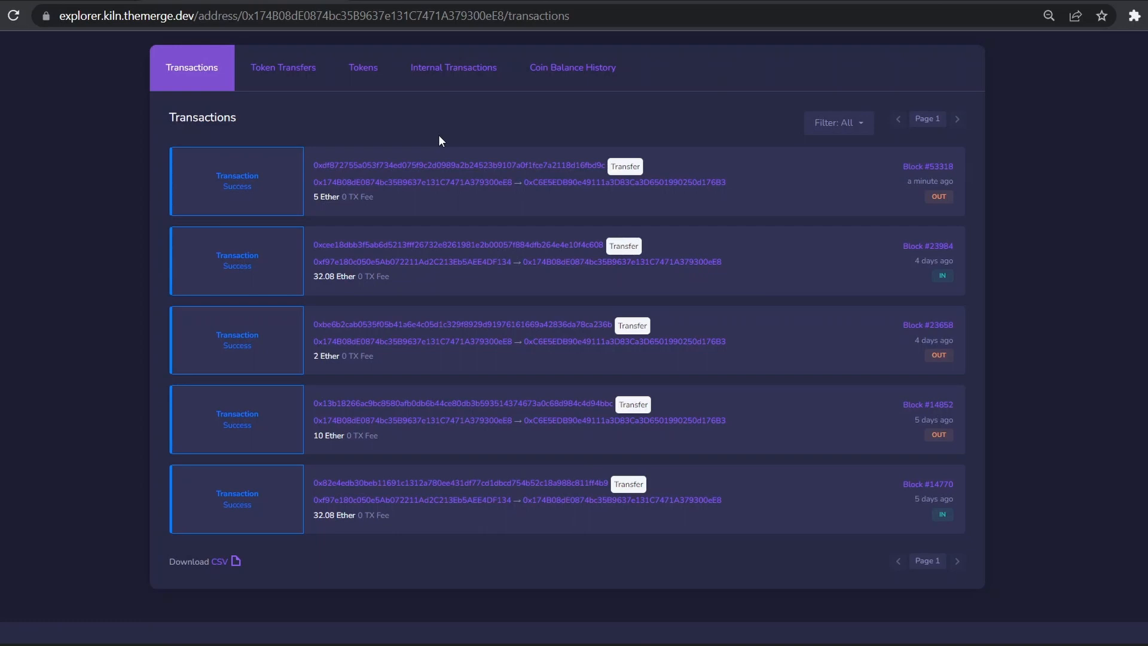
scroll("up", 3)
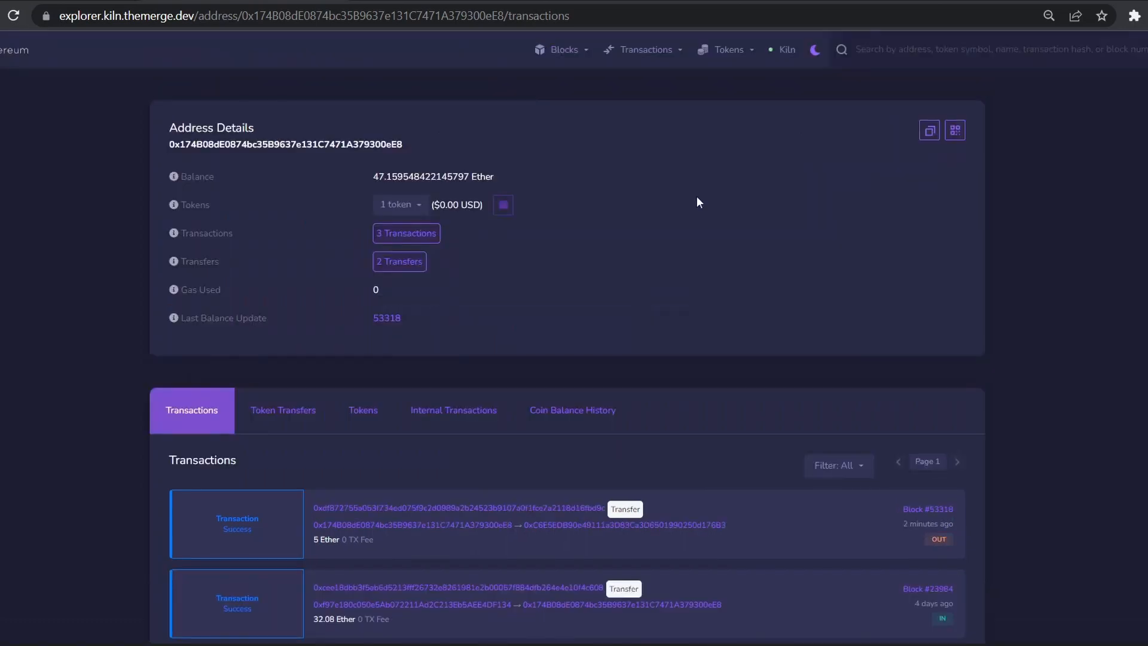